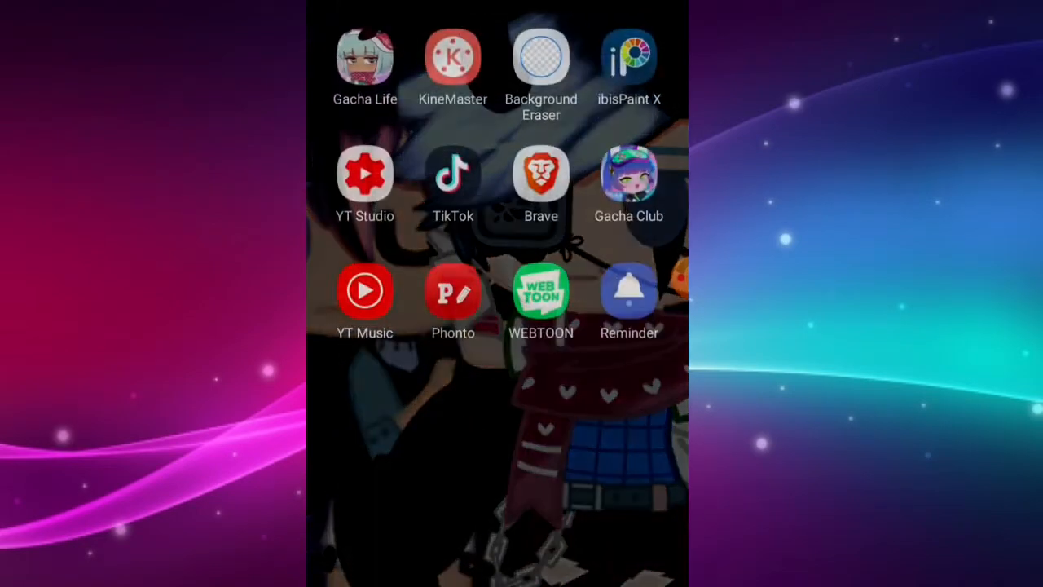
# Step: Save the Untitled246 artwork from the ibisPaint X gallery to the device as a PNG
pyautogui.scroll(3)
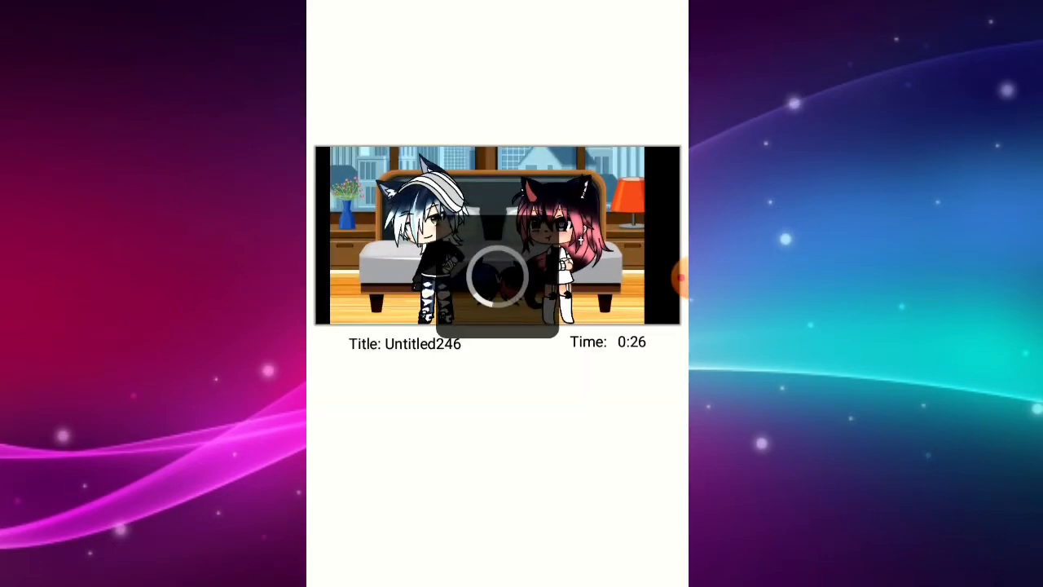
pyautogui.click(497, 275)
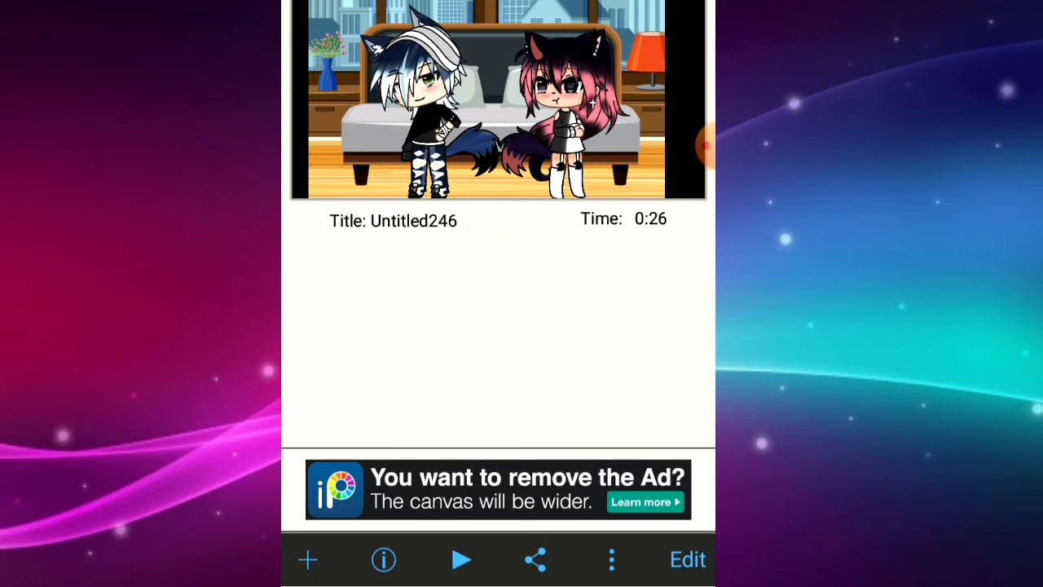
pyautogui.click(611, 559)
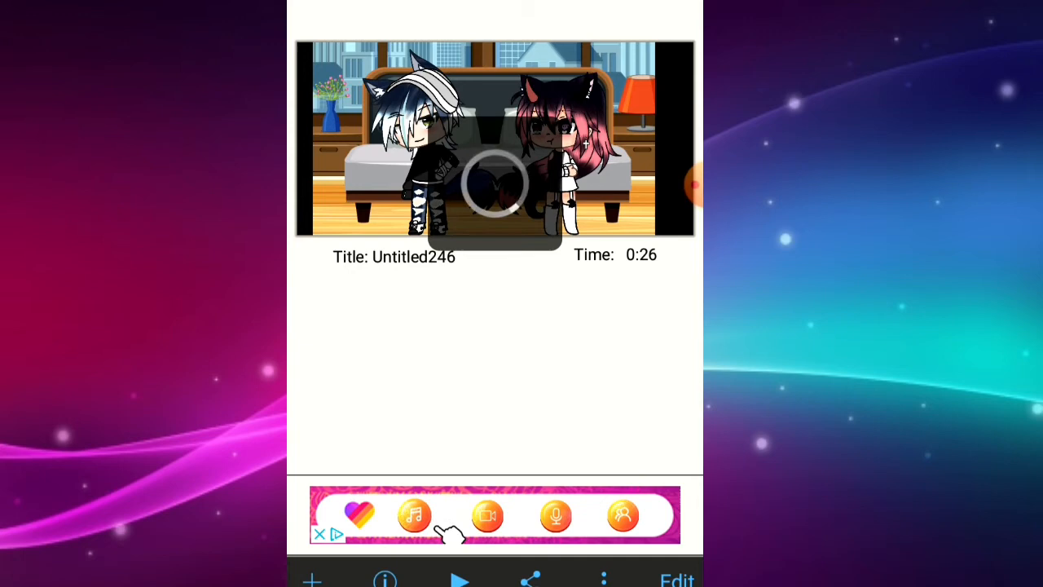
pyautogui.click(495, 181)
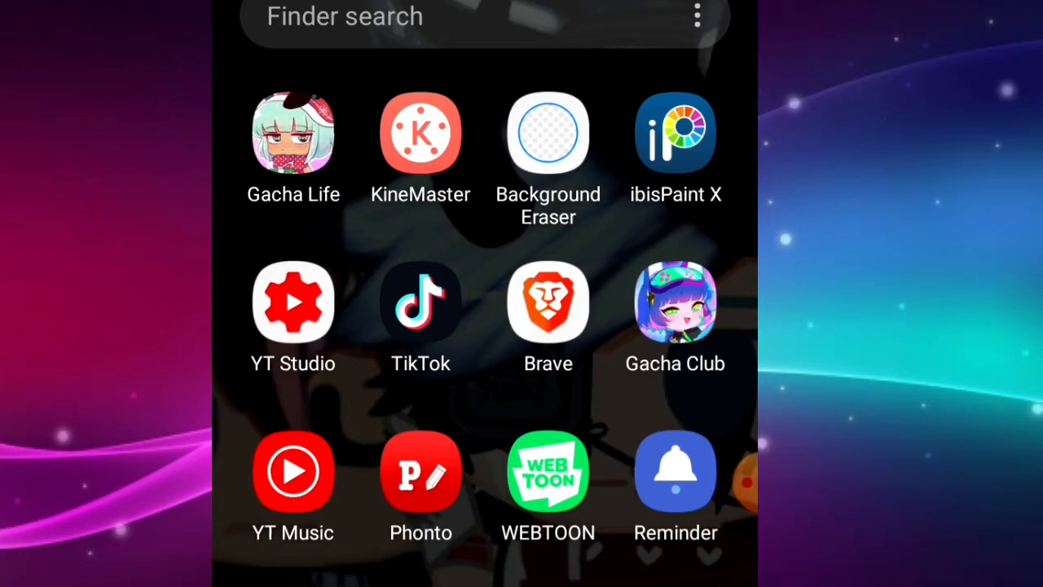
# Step: Open KineMaster, review the Editing and KineMaster-folder storage settings, and return to the start screen
pyautogui.click(421, 133)
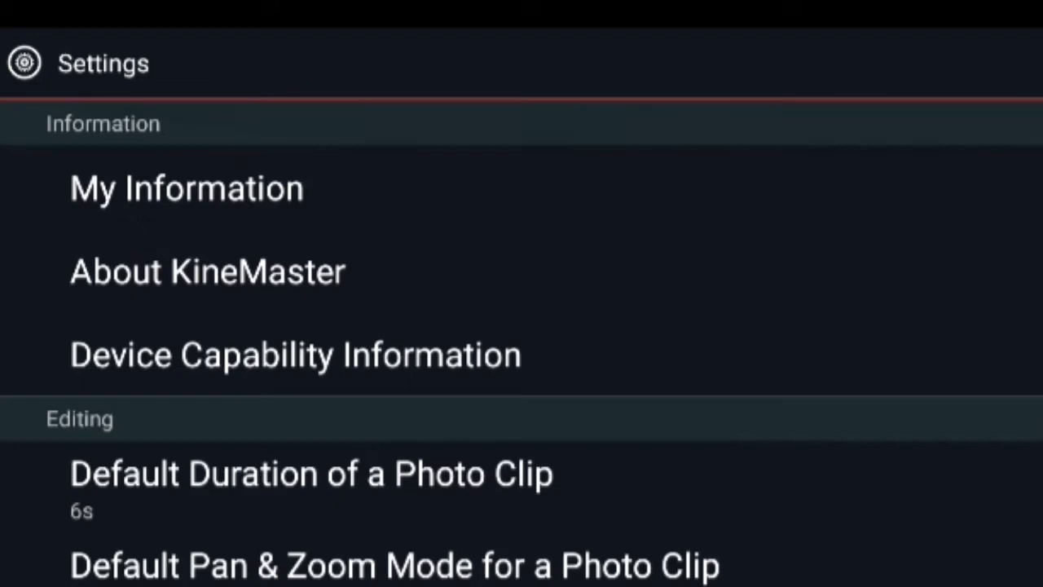
pyautogui.scroll(-3)
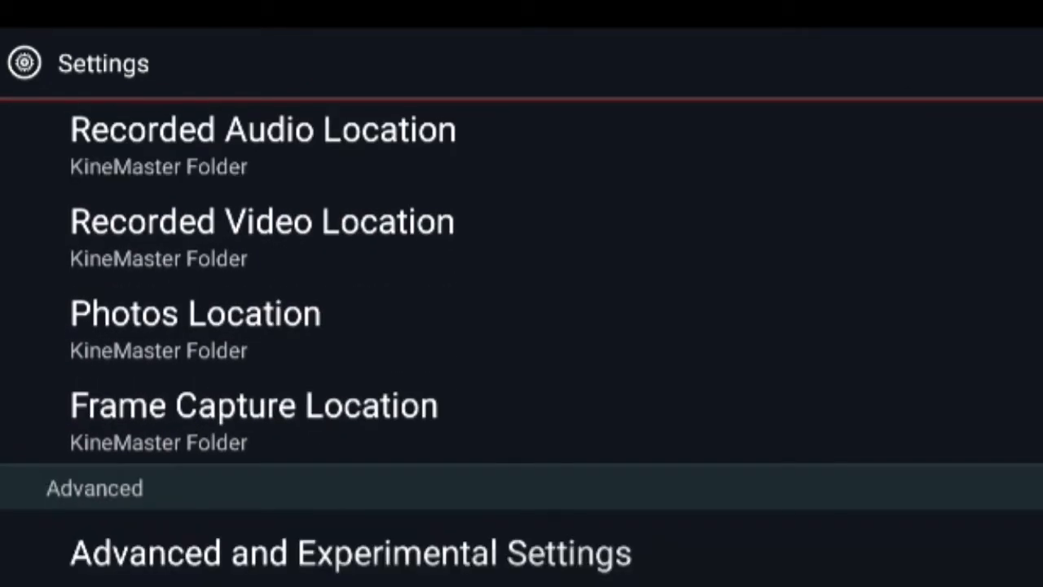
pyautogui.click(351, 551)
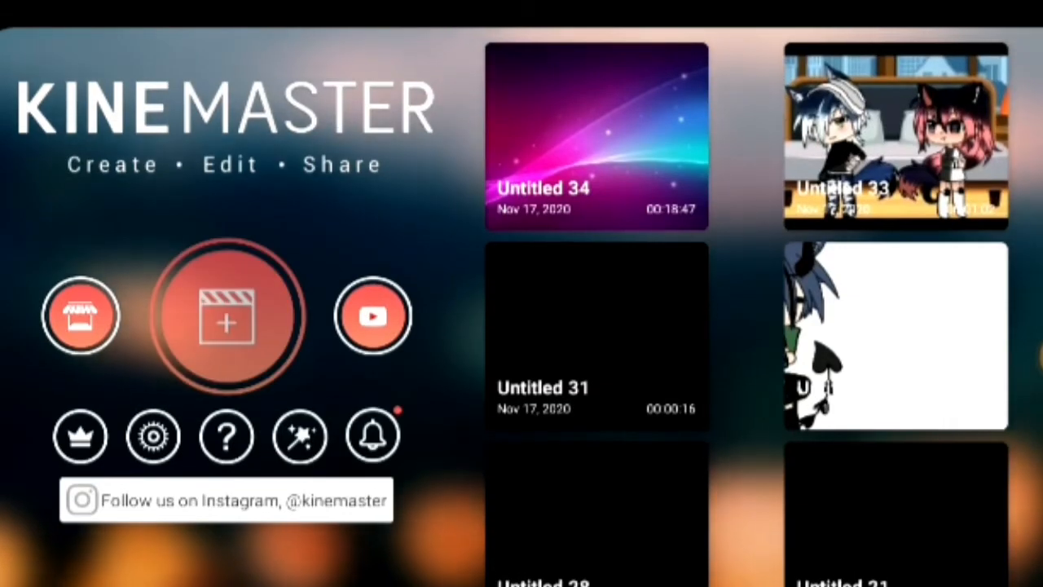
# Step: Create a new KineMaster project with a 16:9 aspect ratio
pyautogui.click(229, 316)
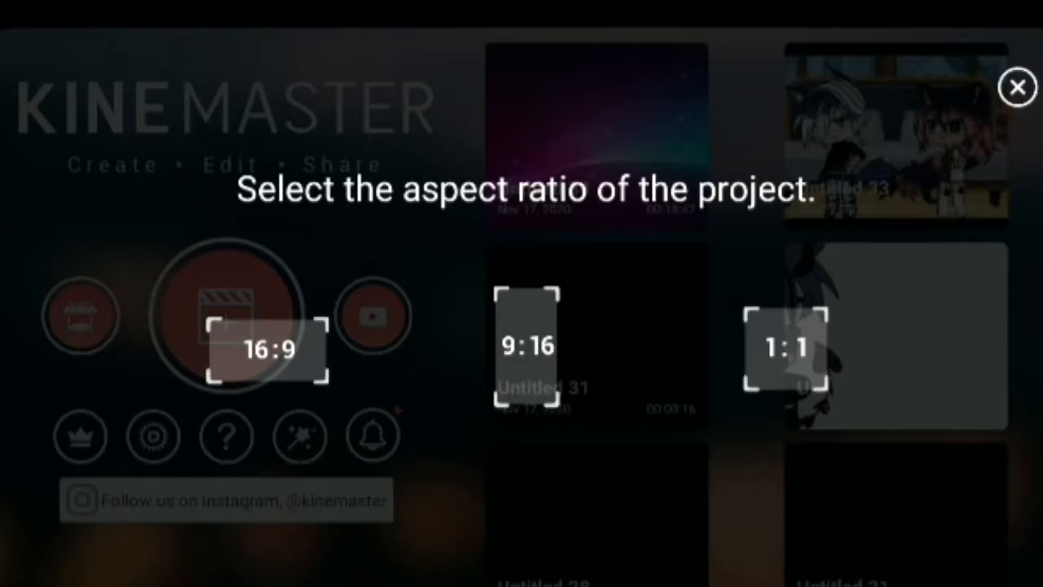
pyautogui.click(1017, 88)
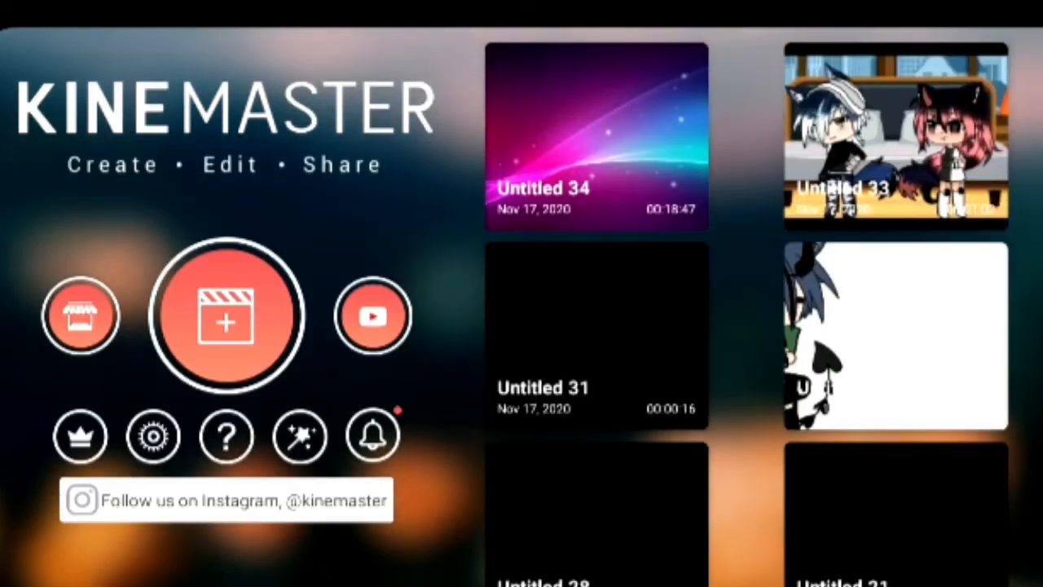
pyautogui.click(227, 316)
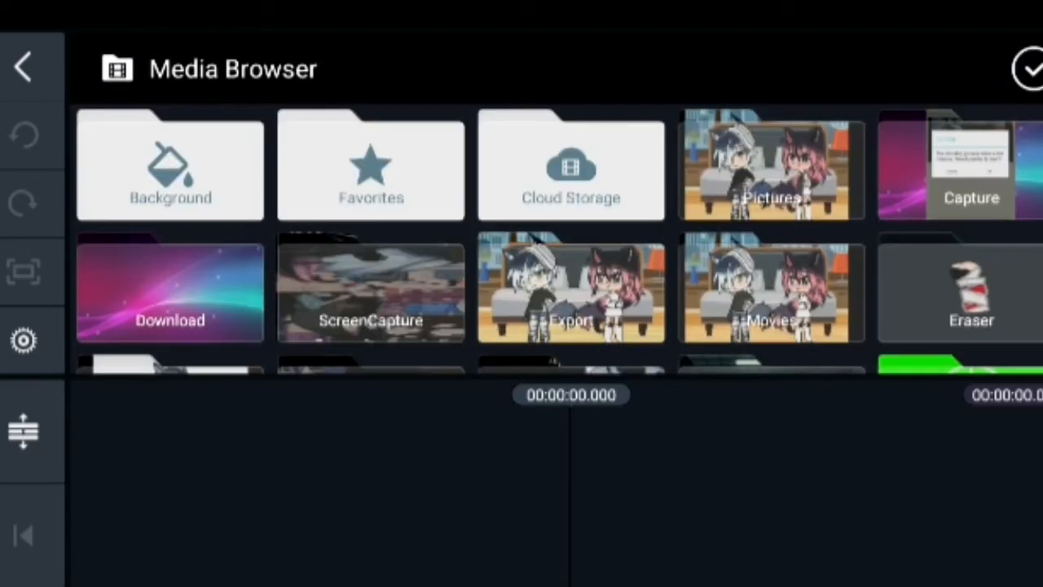
# Step: Add the Untitled246 image from Pictures as a photo clip and close Pan & Zoom
pyautogui.click(771, 167)
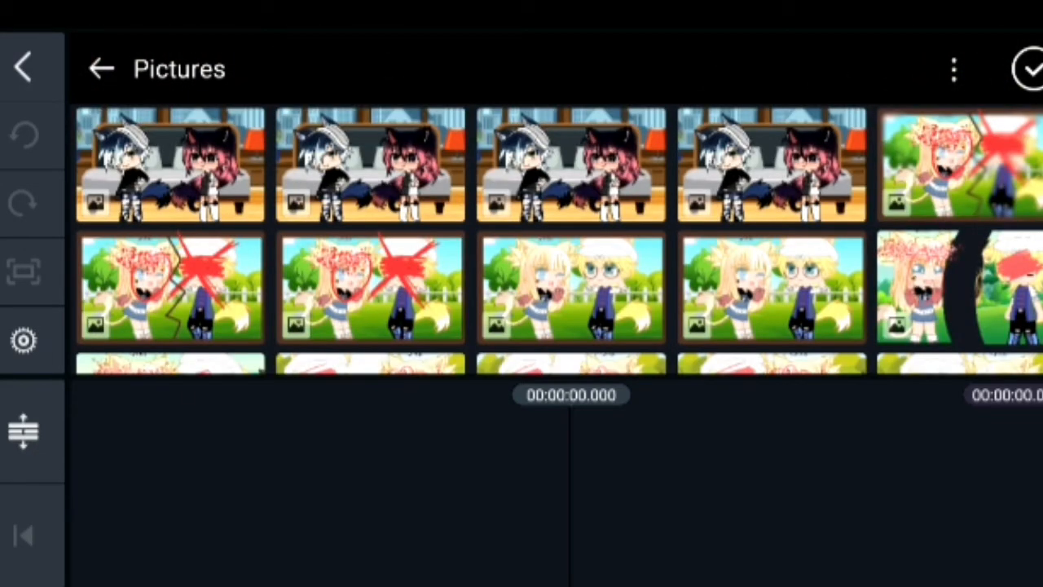
pyautogui.scroll(-3)
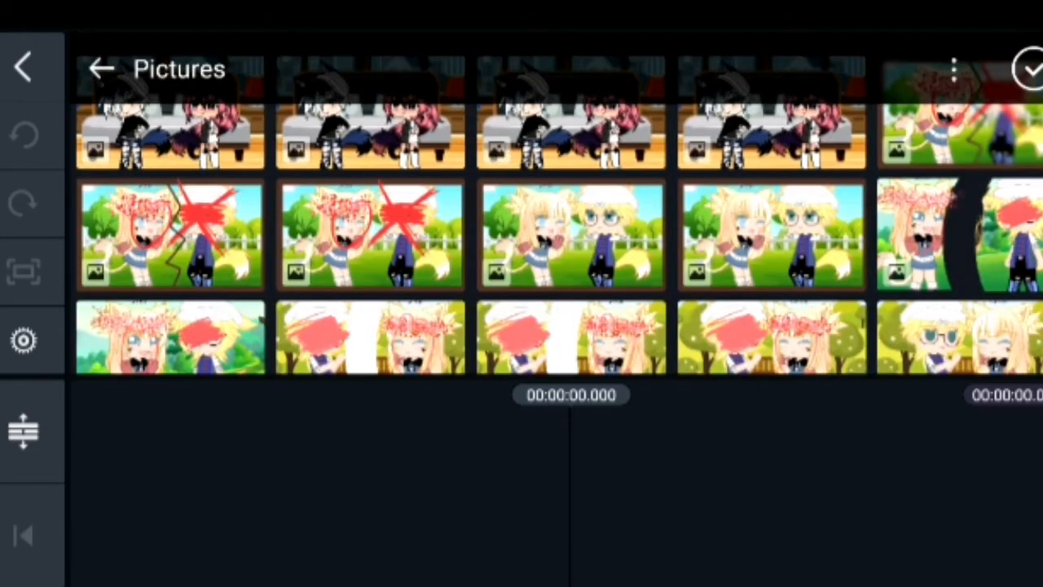
pyautogui.scroll(3)
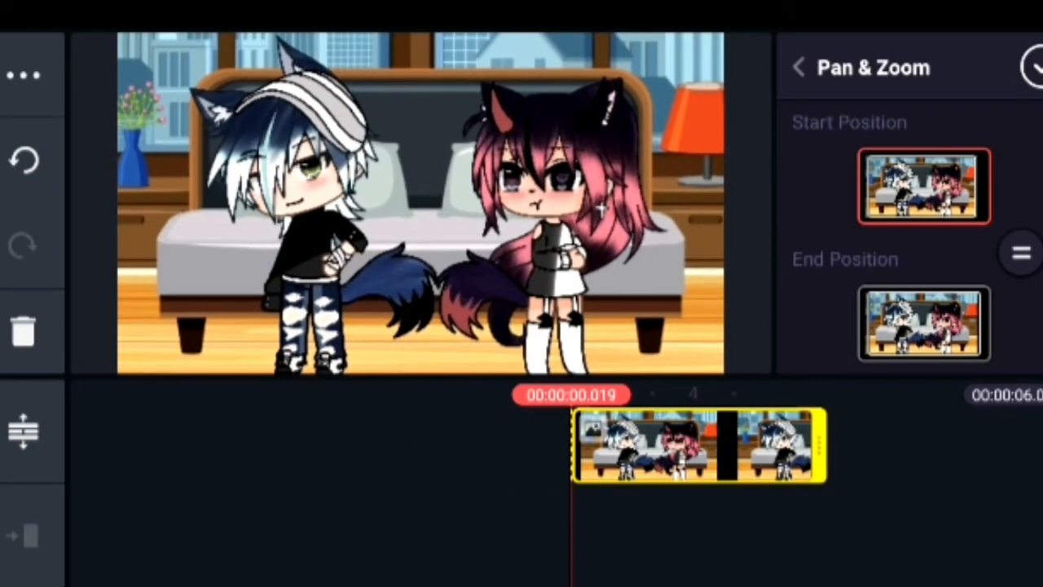
pyautogui.click(923, 323)
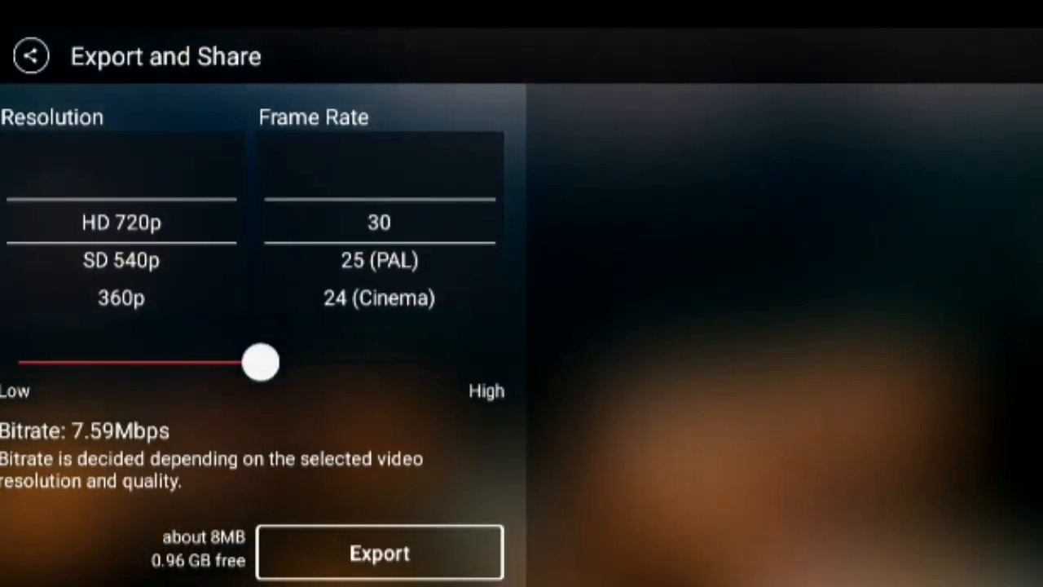
# Step: Export the video at HD 720p, 30 fps with bitrate about 7.71 Mbps
pyautogui.moveTo(261, 362); pyautogui.dragTo(20, 362)
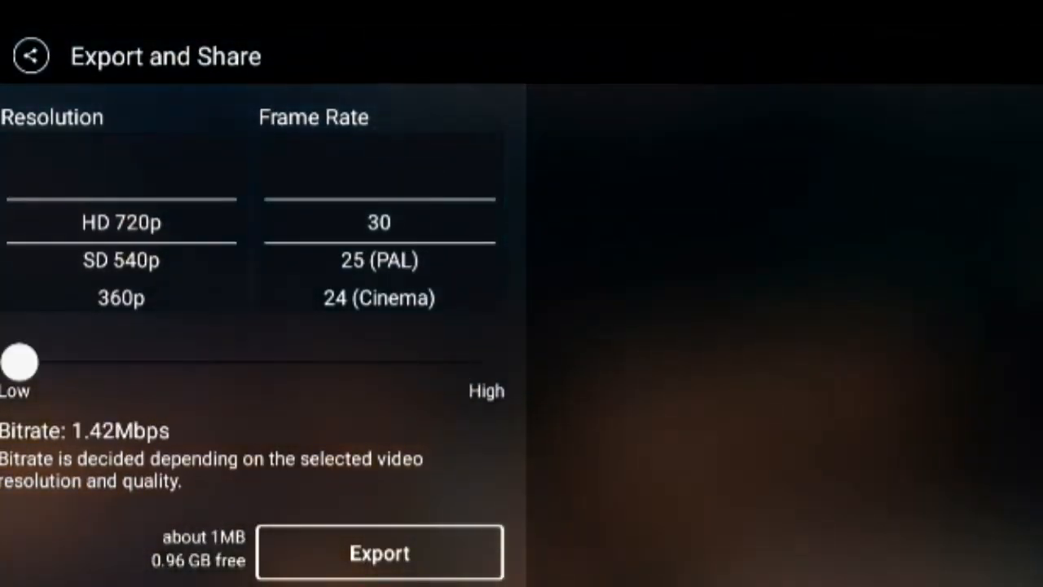
pyautogui.moveTo(21, 361); pyautogui.dragTo(130, 362)
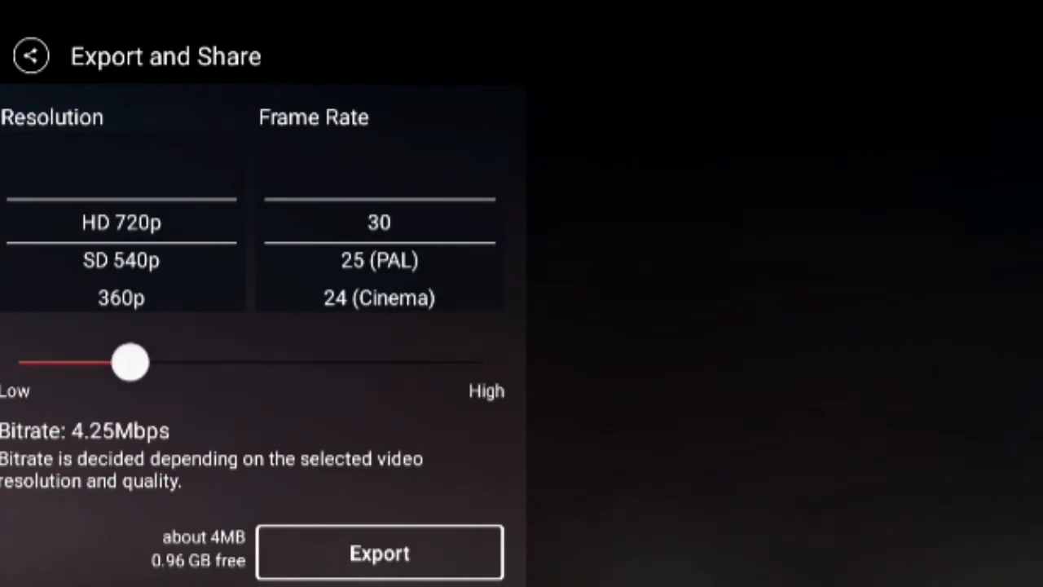
pyautogui.moveTo(130, 362); pyautogui.dragTo(268, 363)
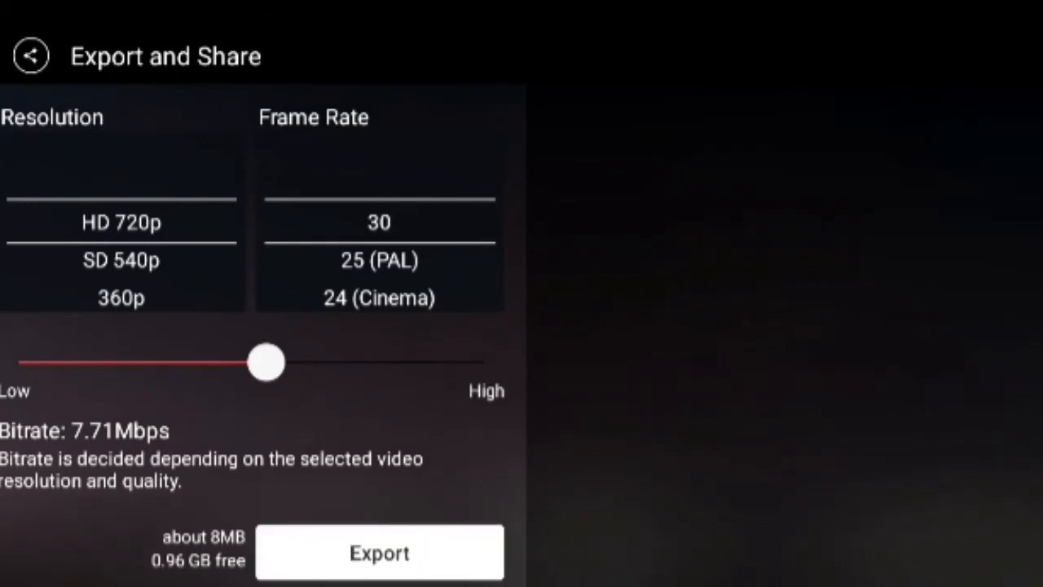
pyautogui.click(379, 552)
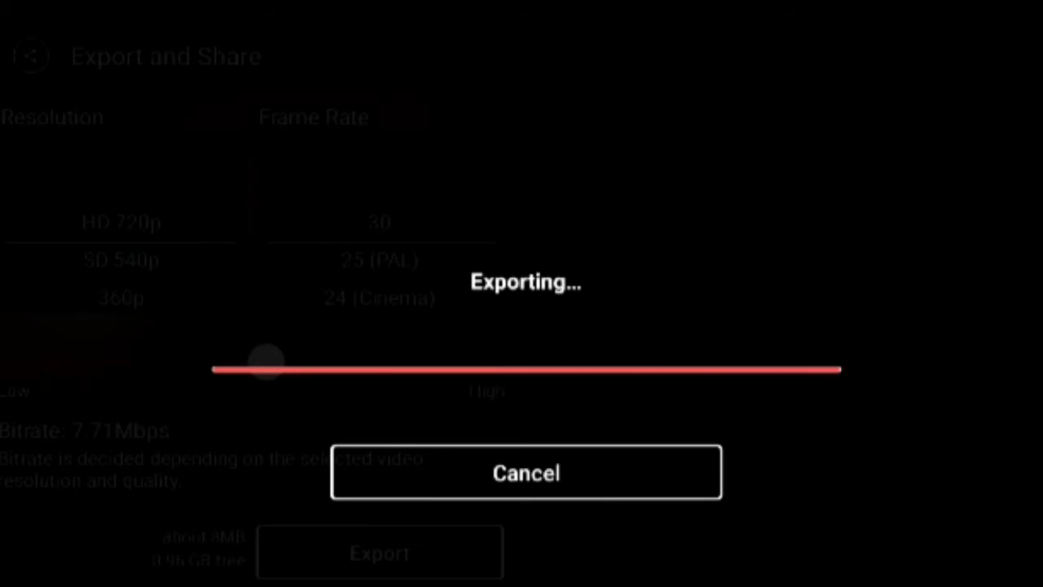
pyautogui.click(525, 473)
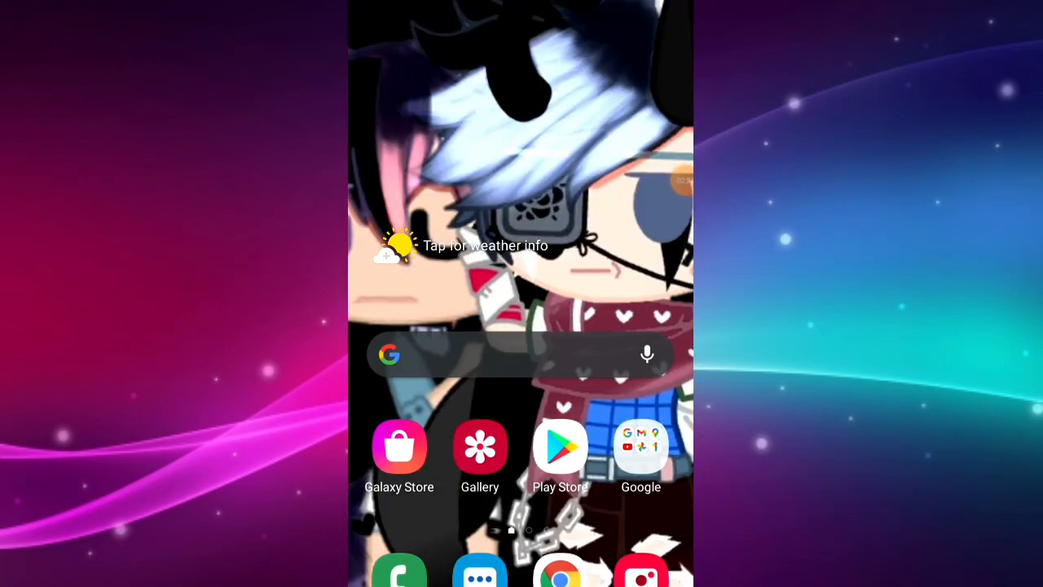
# Step: Launch YouTube from the Google apps folder
pyautogui.click(640, 447)
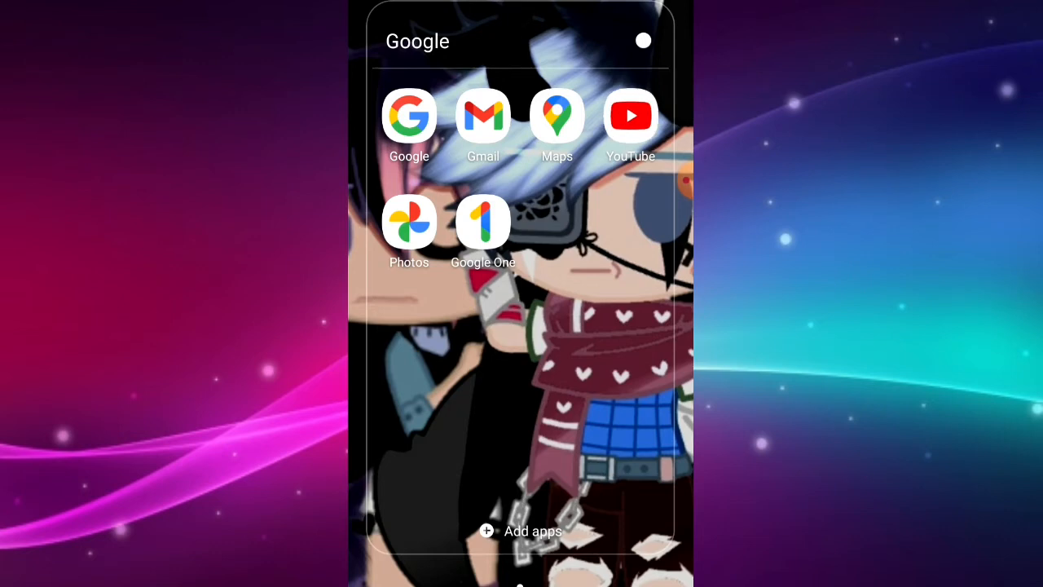
pyautogui.click(630, 115)
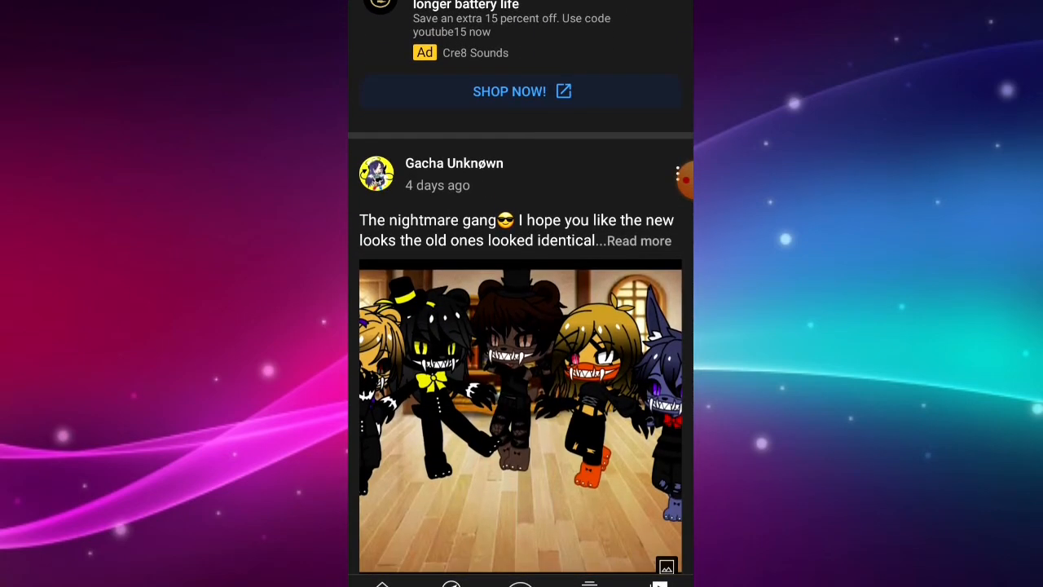
pyautogui.scroll(3)
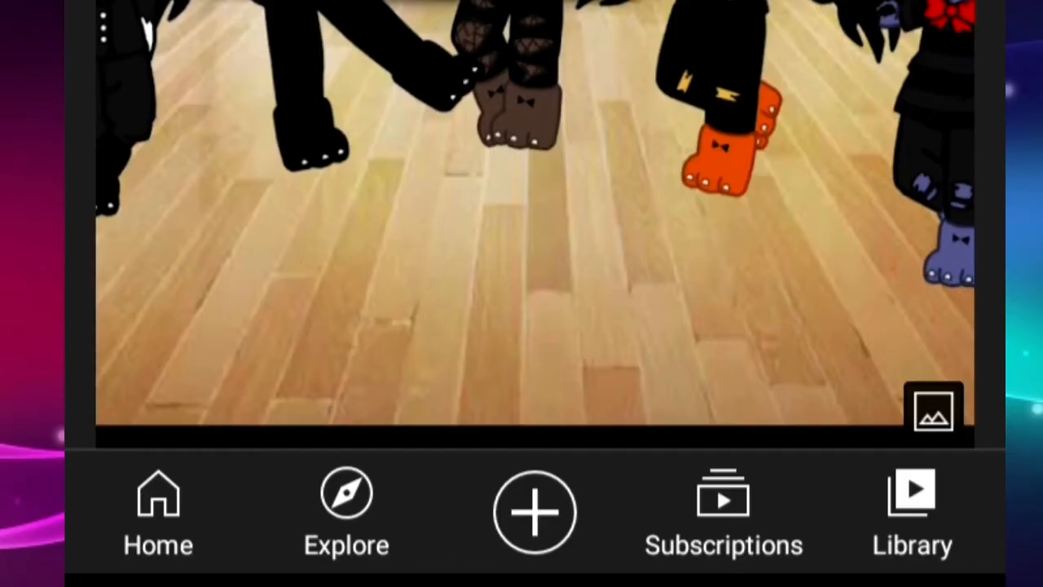
# Step: Start a video upload and select the 0:09 Gacha clip
pyautogui.click(536, 512)
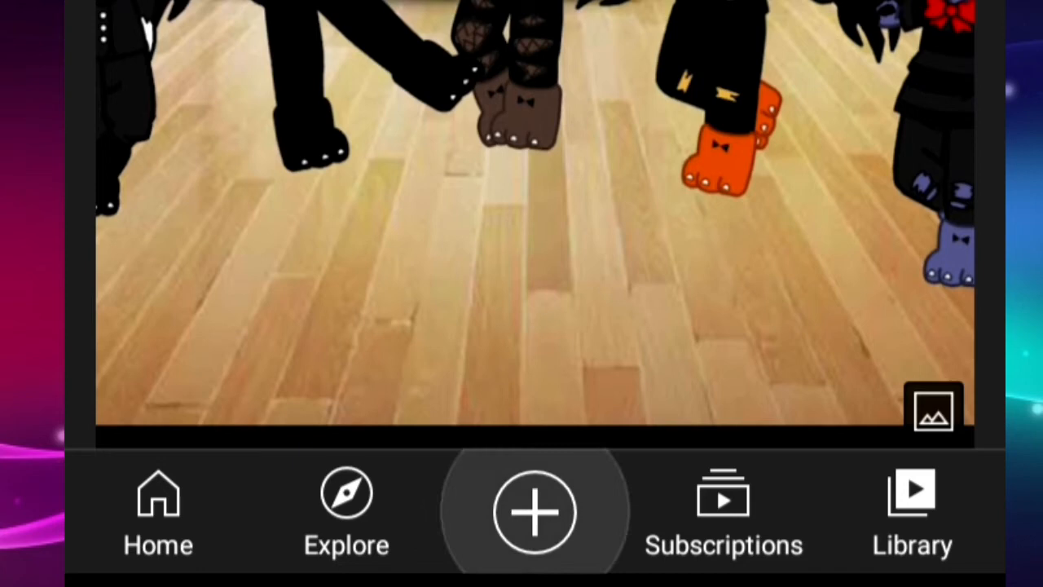
pyautogui.click(535, 512)
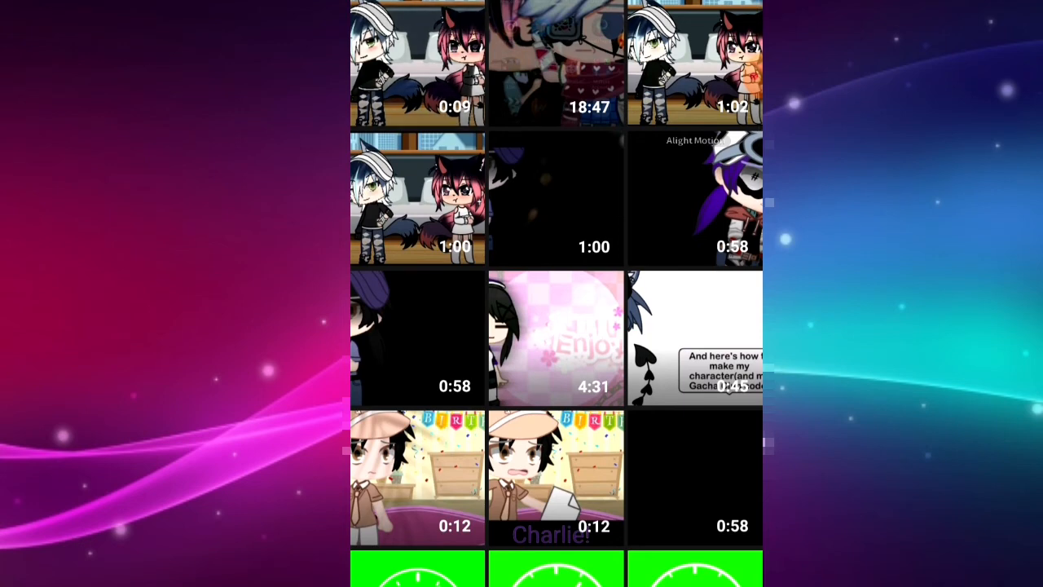
pyautogui.click(416, 61)
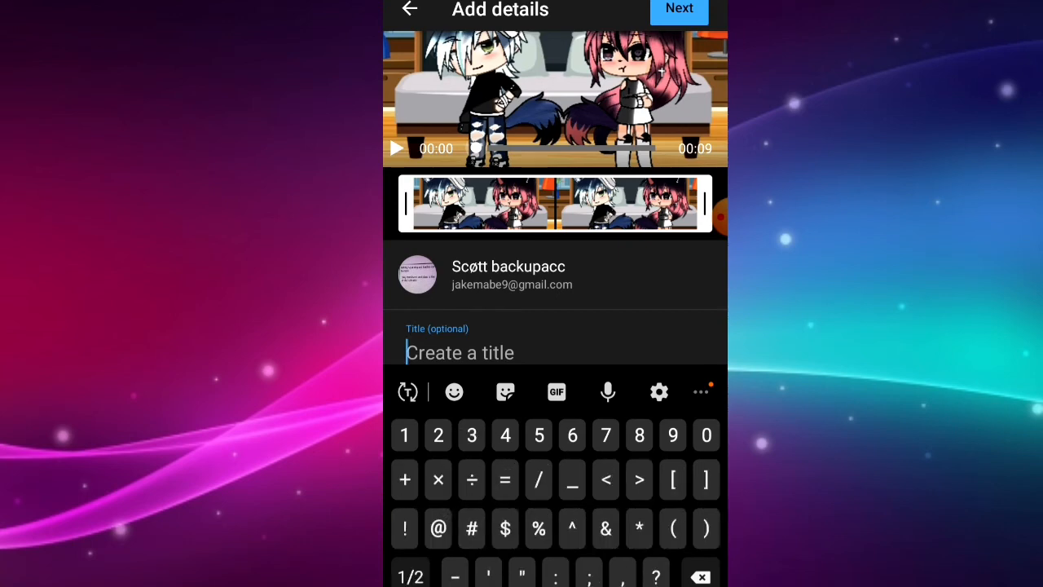
# Step: Enter the title #Scottkilledmeh800 for the upload
pyautogui.write('#')
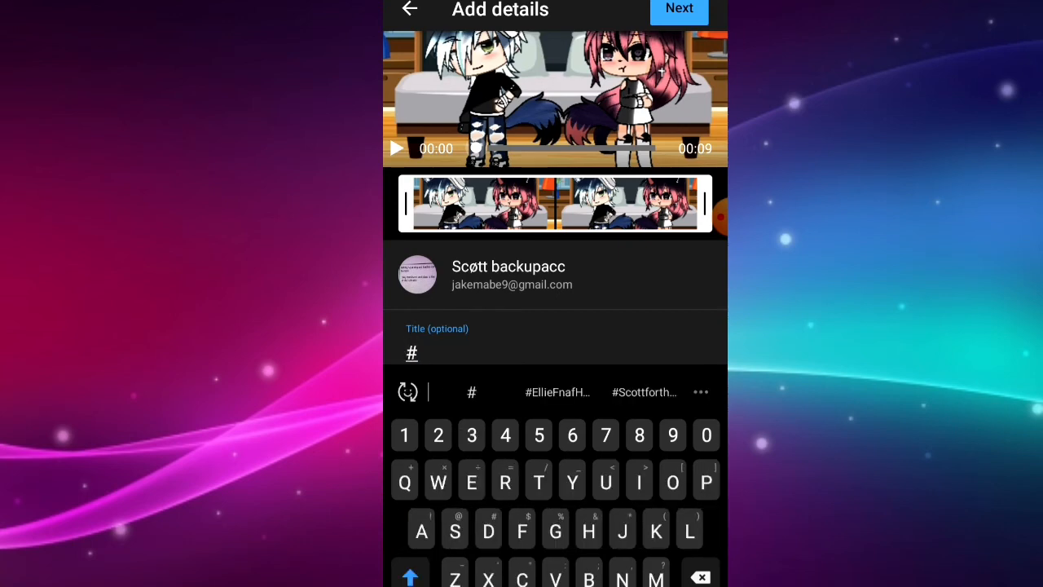
pyautogui.write('Sc')
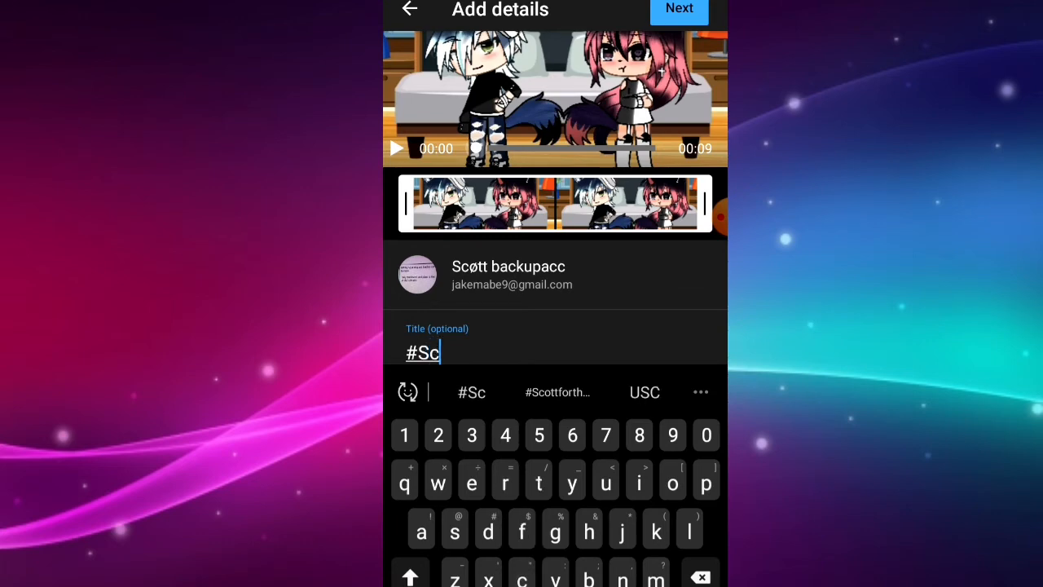
pyautogui.write('ottke')
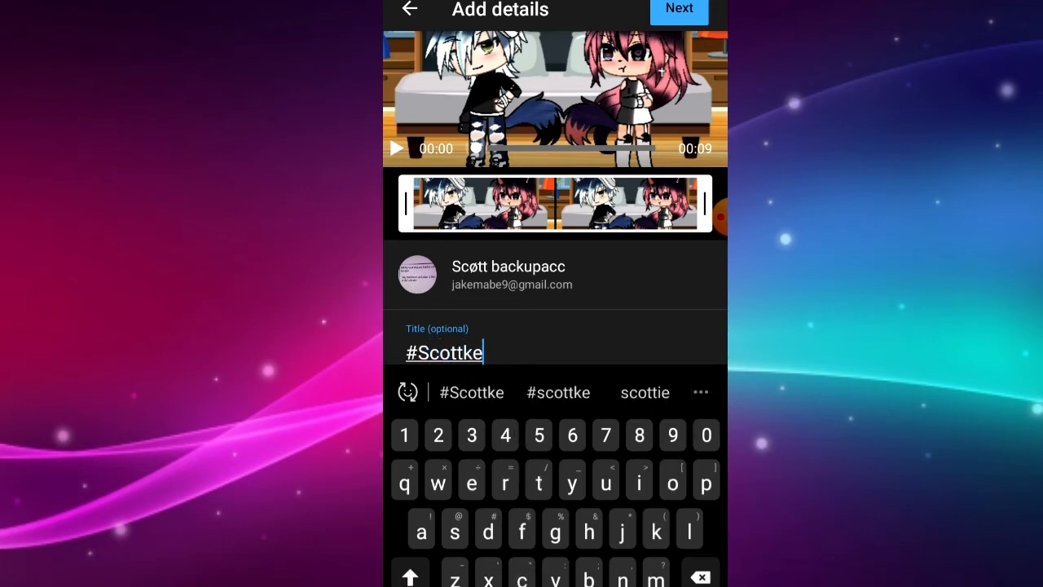
pyautogui.write('il')
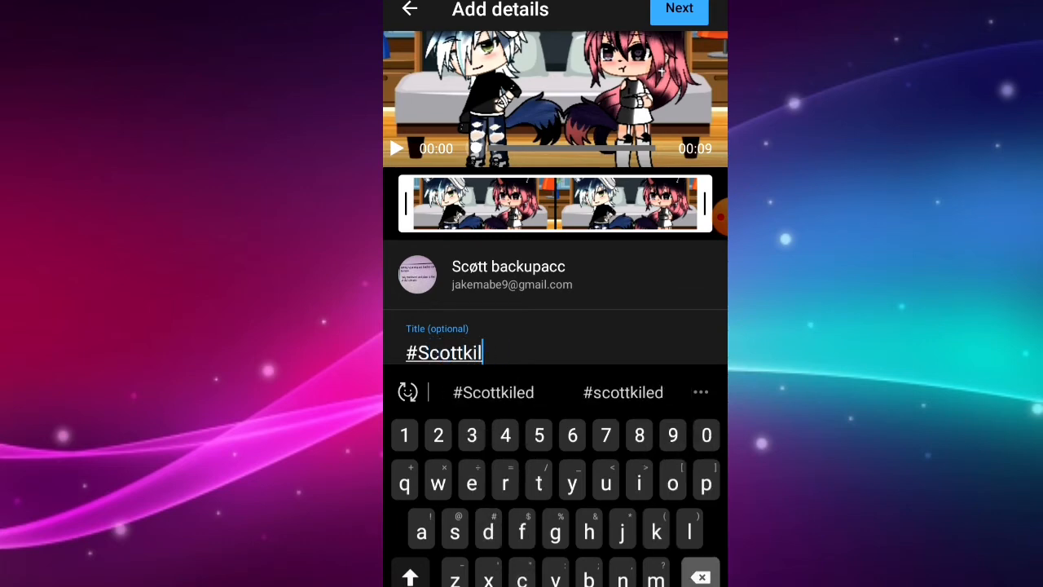
pyautogui.write('ledmeh800')
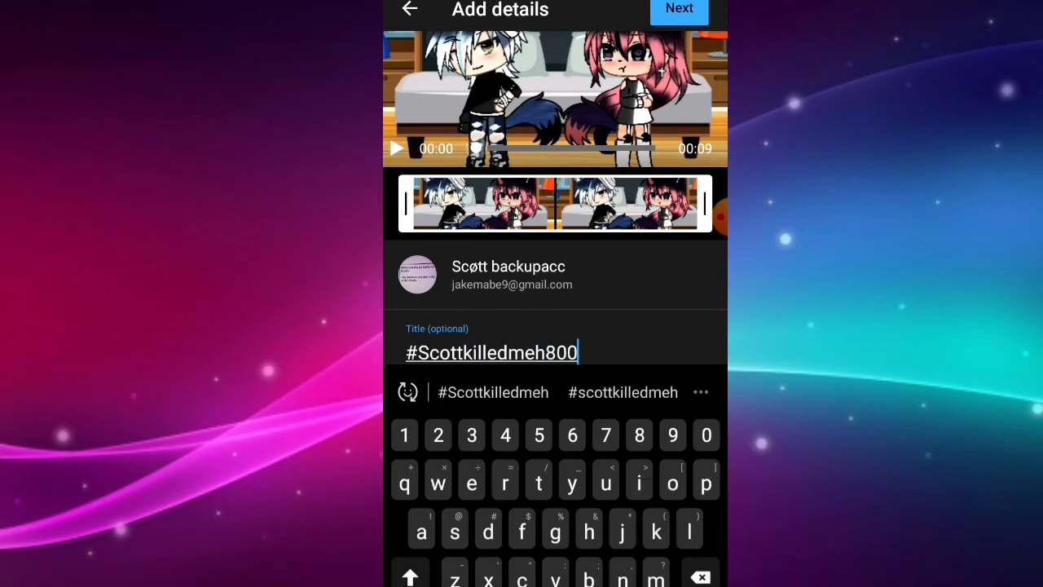
pyautogui.scroll(-3)
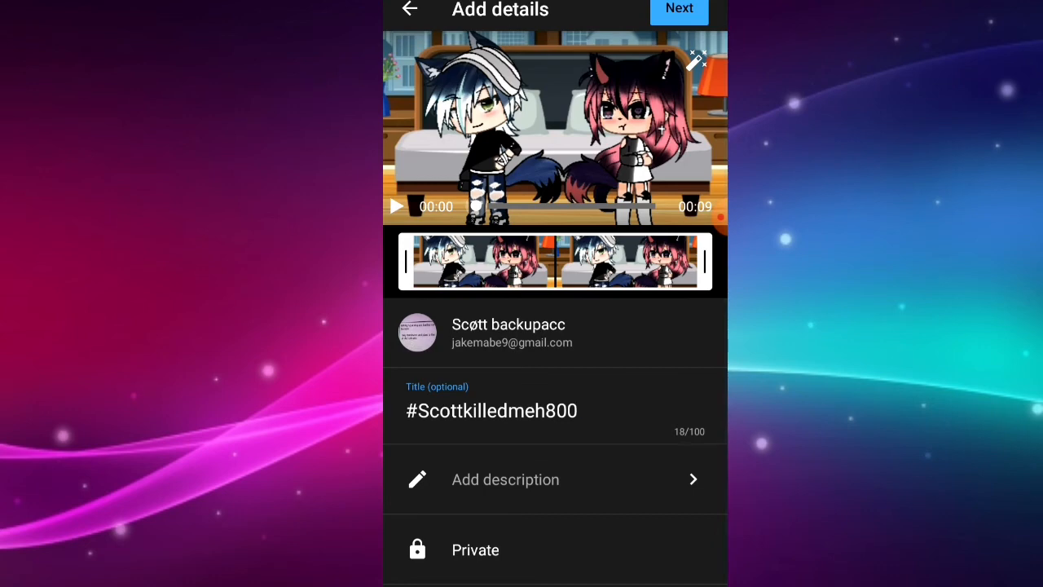
# Step: Leave visibility set to Private, go through the audience step, and start the upload
pyautogui.click(475, 549)
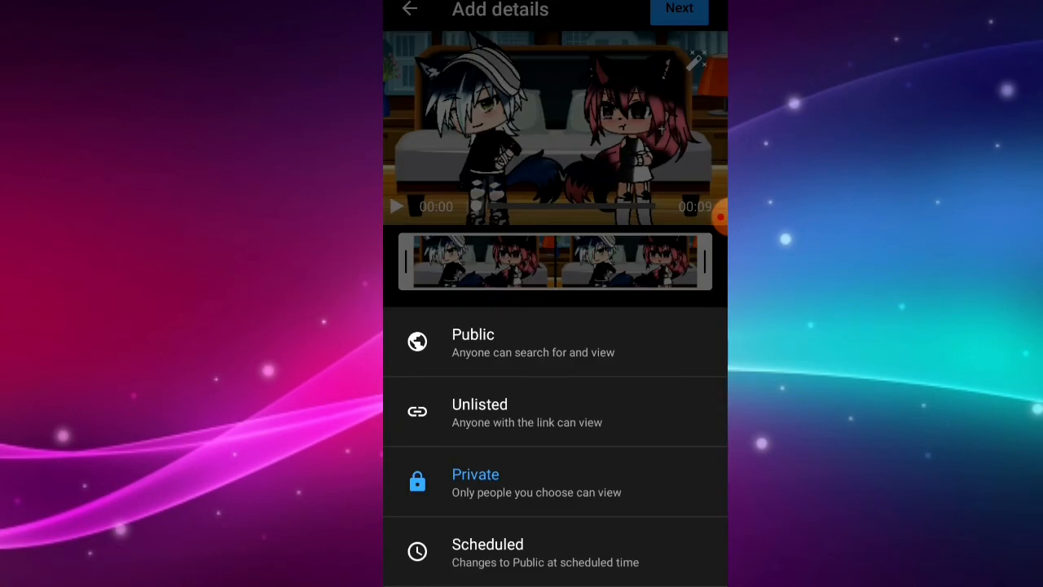
pyautogui.click(475, 474)
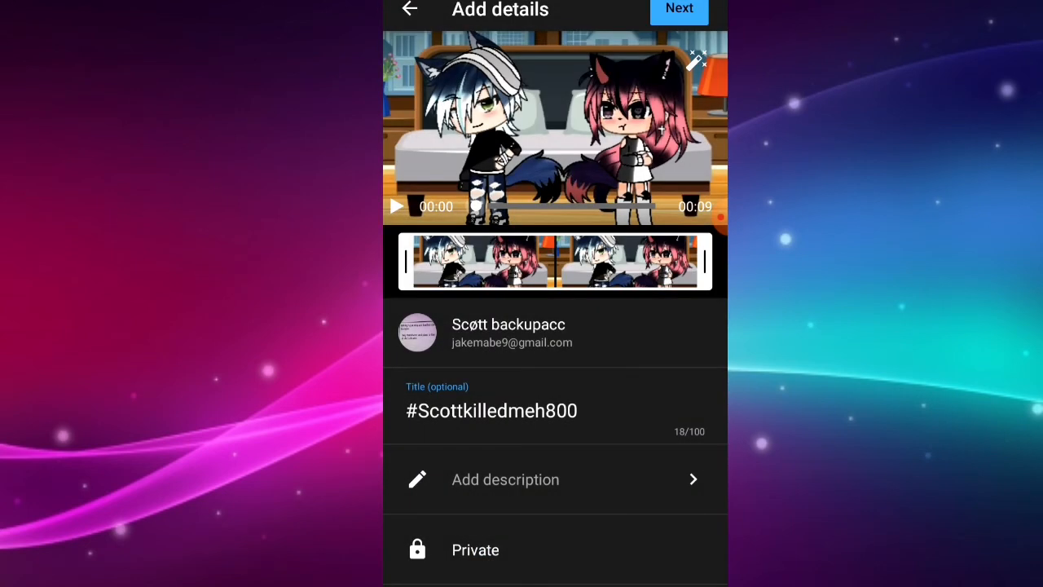
pyautogui.click(475, 549)
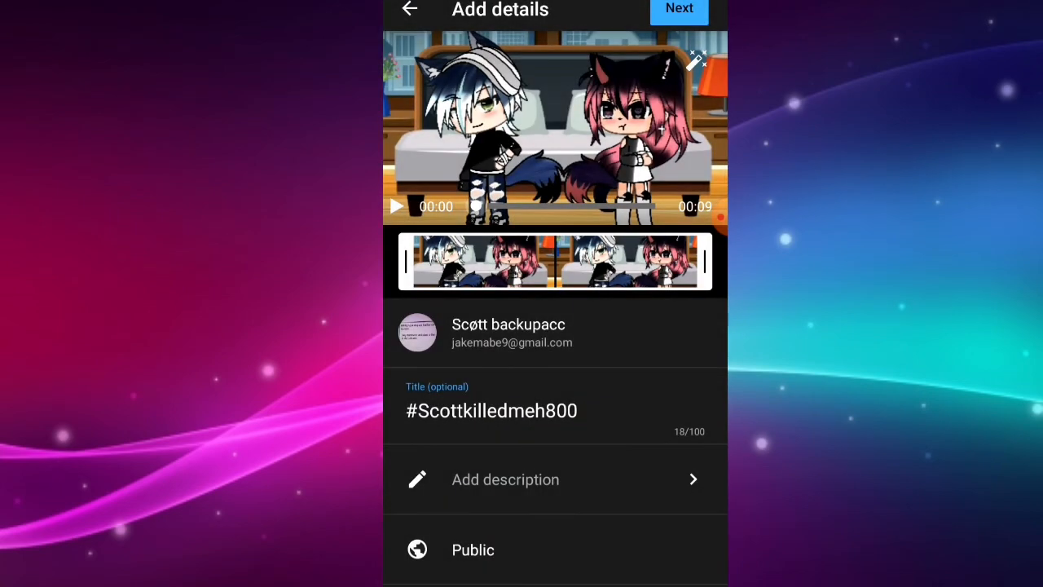
pyautogui.click(473, 549)
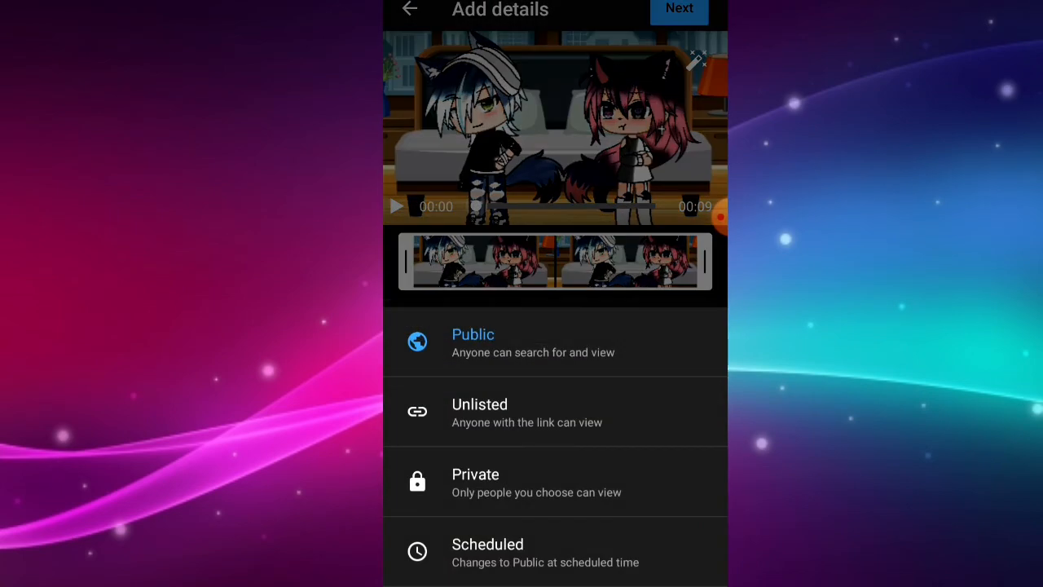
pyautogui.click(475, 474)
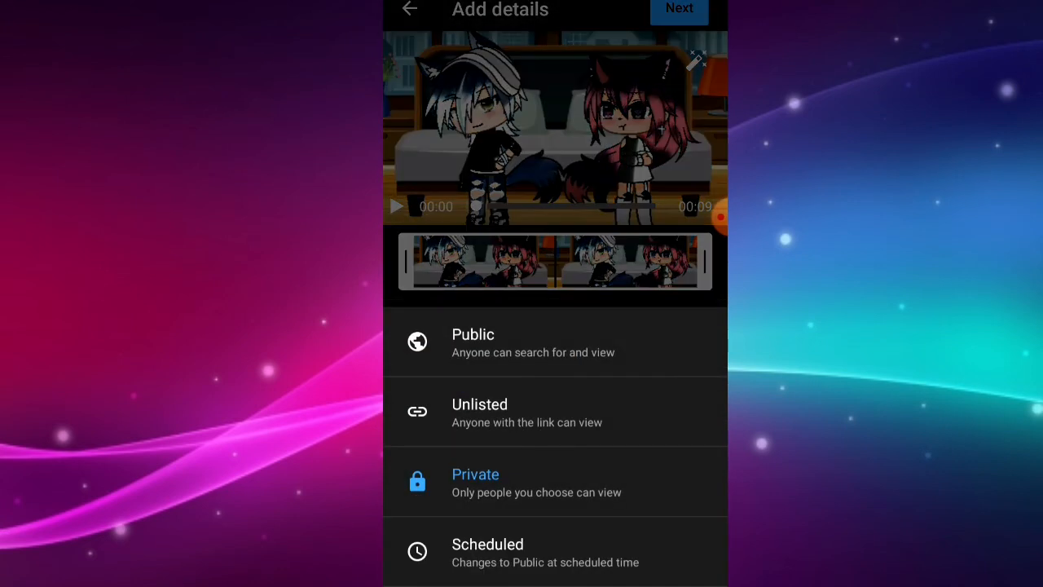
pyautogui.click(679, 9)
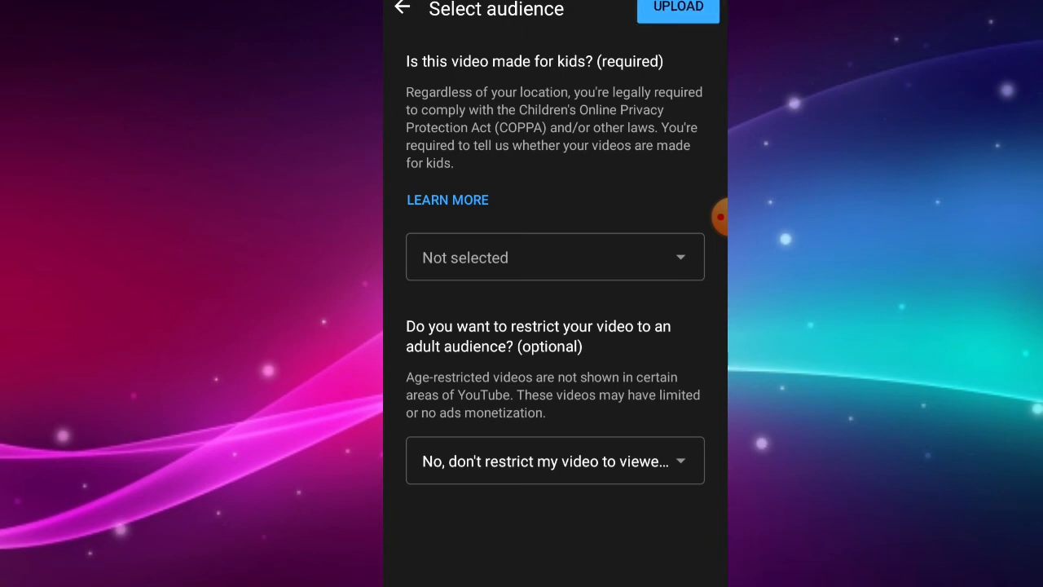
pyautogui.click(400, 9)
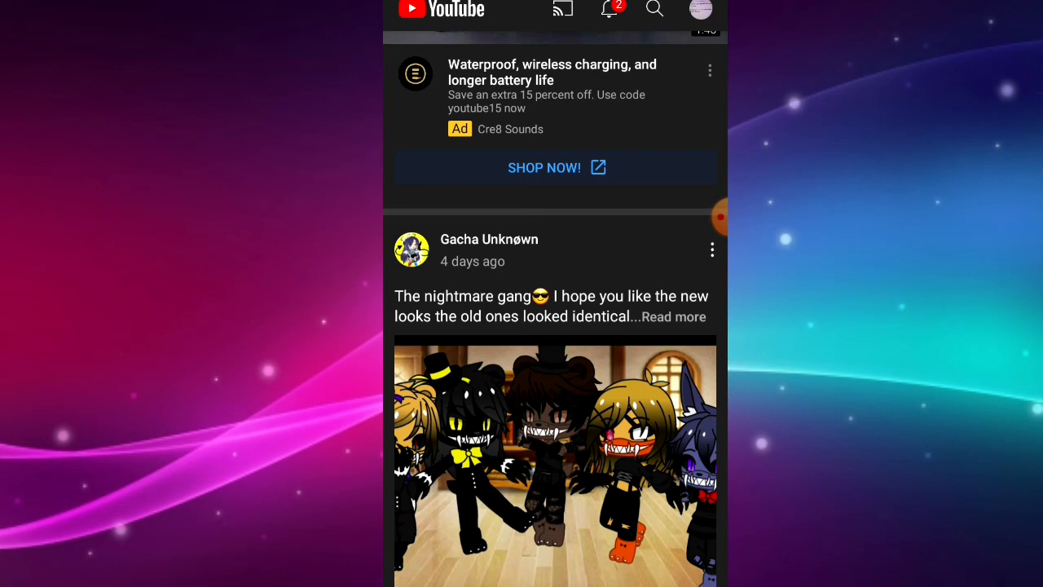
# Step: Search YouTube for 'Sco' and open the Scøtt backupacc channel page
pyautogui.click(655, 9)
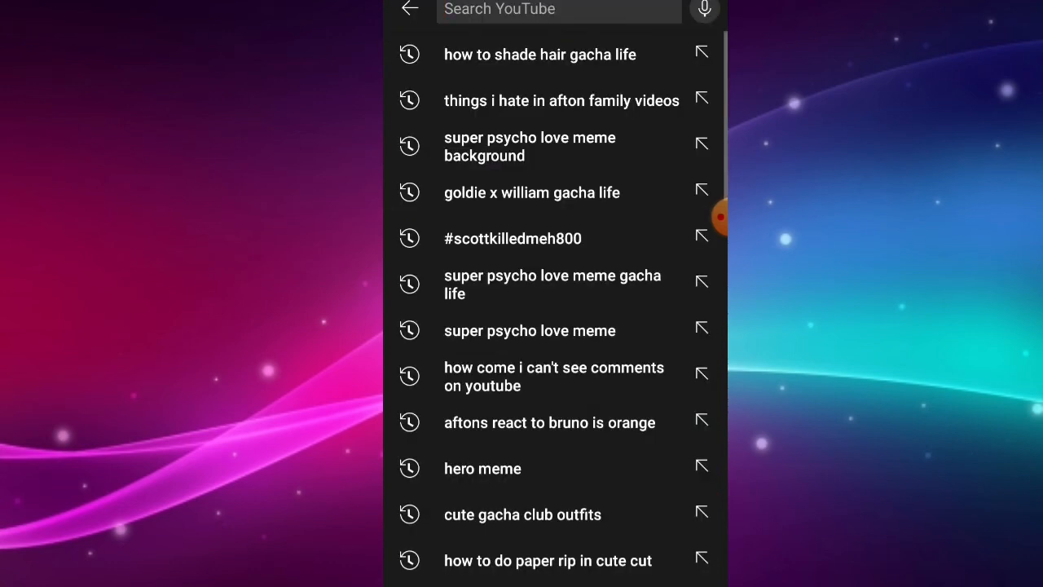
pyautogui.click(558, 9)
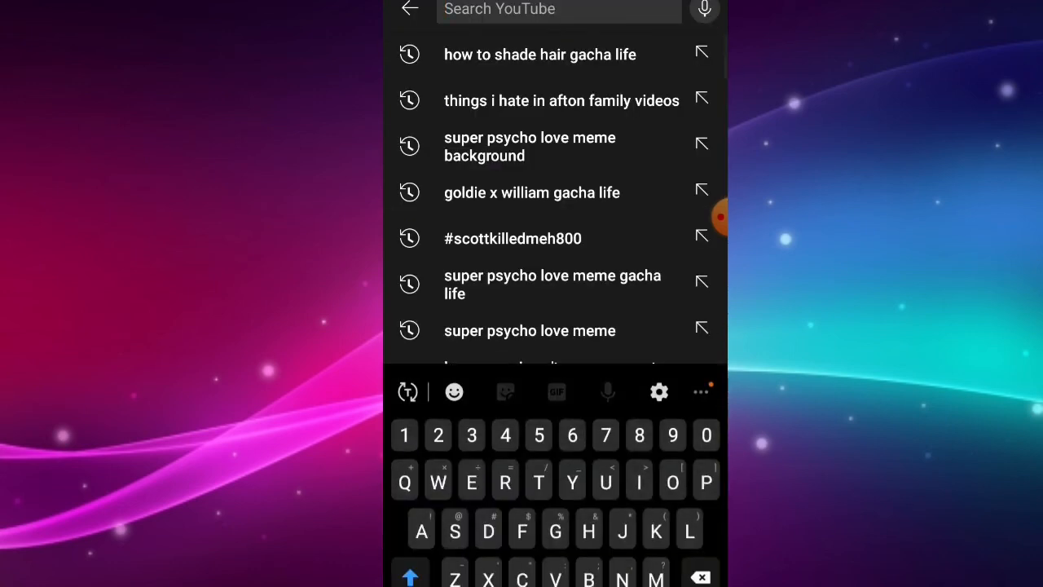
pyautogui.write('Sco')
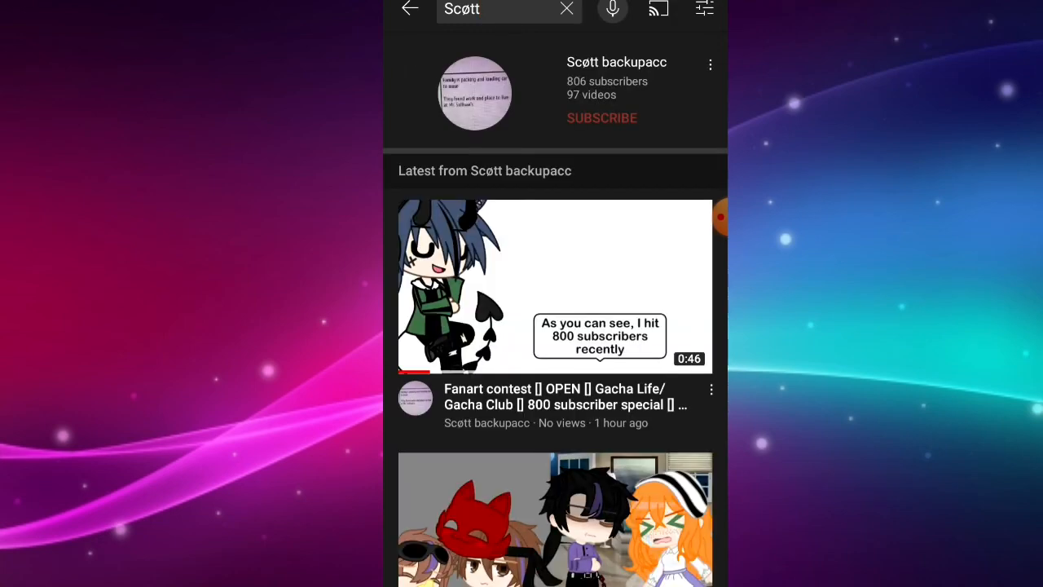
pyautogui.click(616, 62)
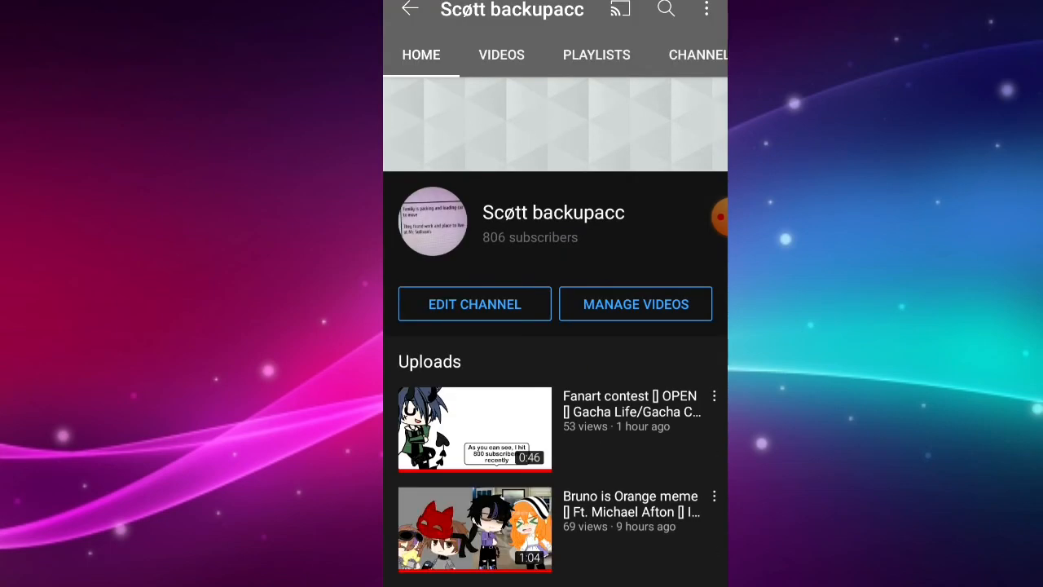